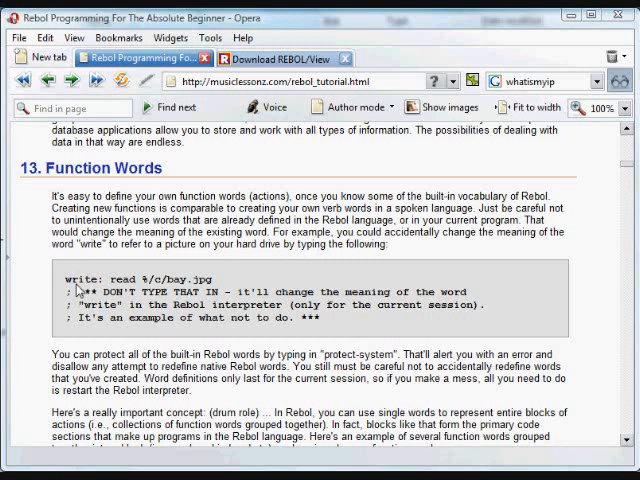
pyautogui.moveTo(78, 292)
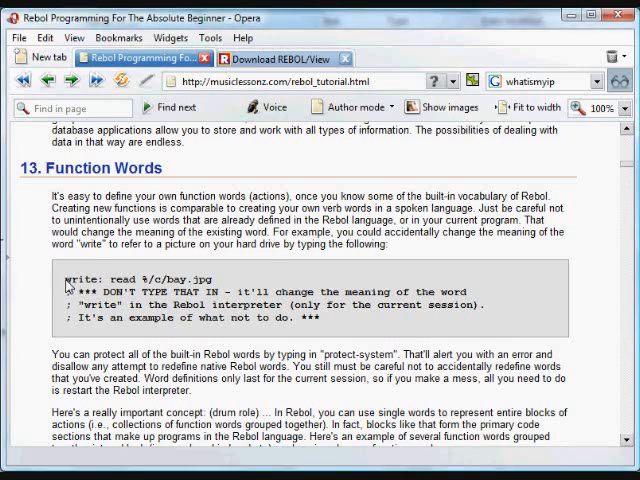
# Highlight the tutorial line write: read %/c/bay.jpg that redefines write.
pyautogui.doubleClick(72, 290)
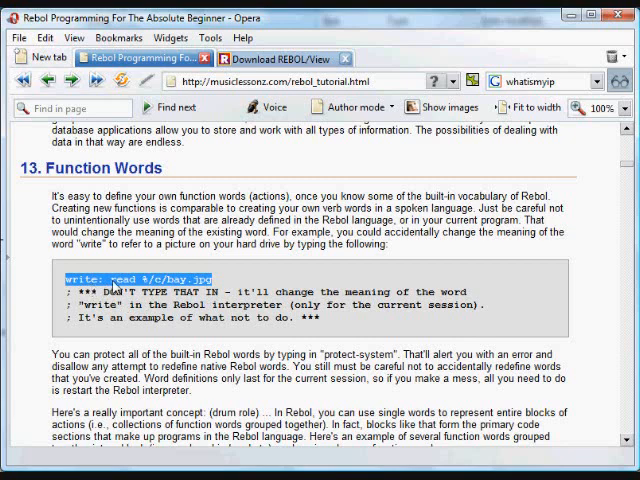
pyautogui.moveTo(170, 292)
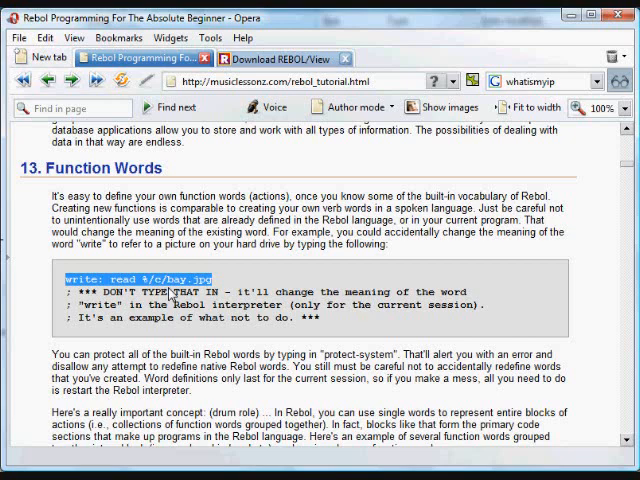
pyautogui.moveTo(554, 394)
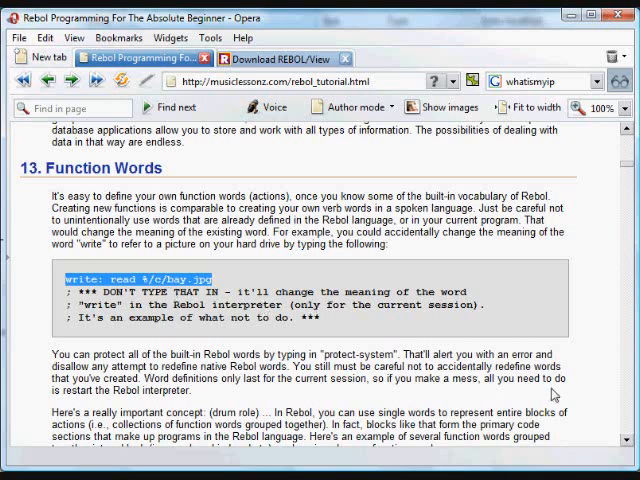
pyautogui.moveTo(554, 394)
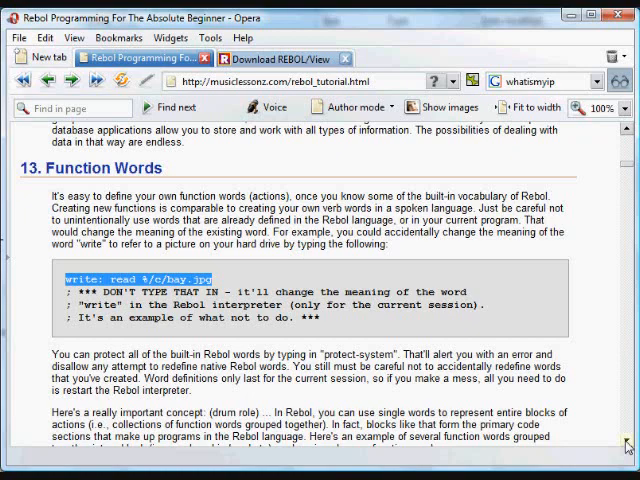
# Scroll the tutorial down to the some-actions: [ ... ] code block.
pyautogui.scroll(-3)
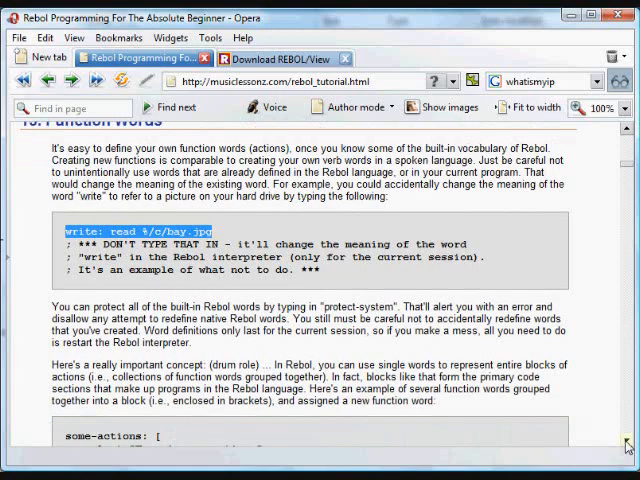
pyautogui.scroll(-3)
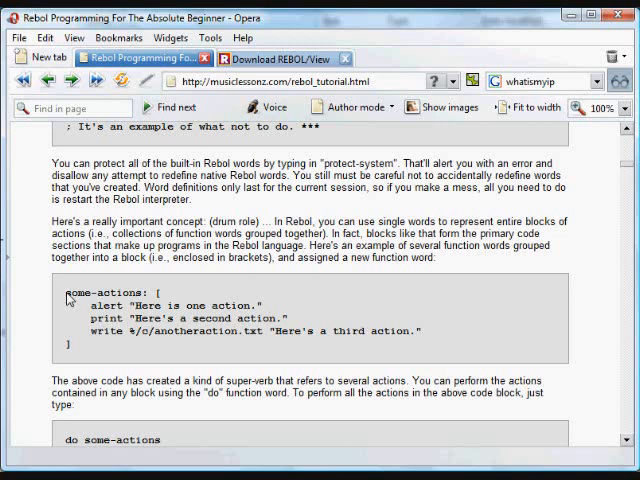
pyautogui.moveTo(156, 292)
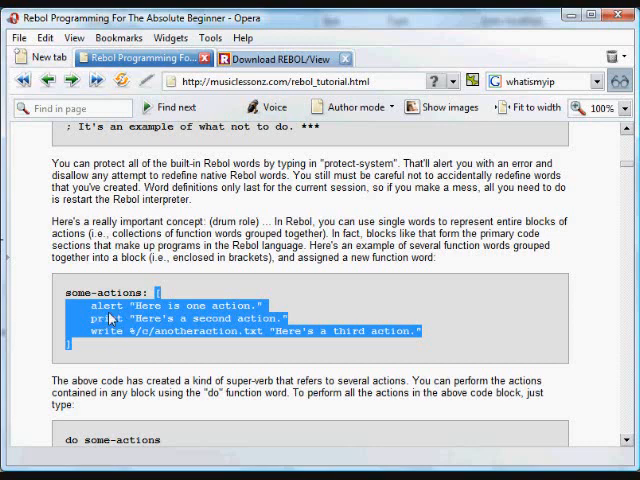
pyautogui.moveTo(188, 424)
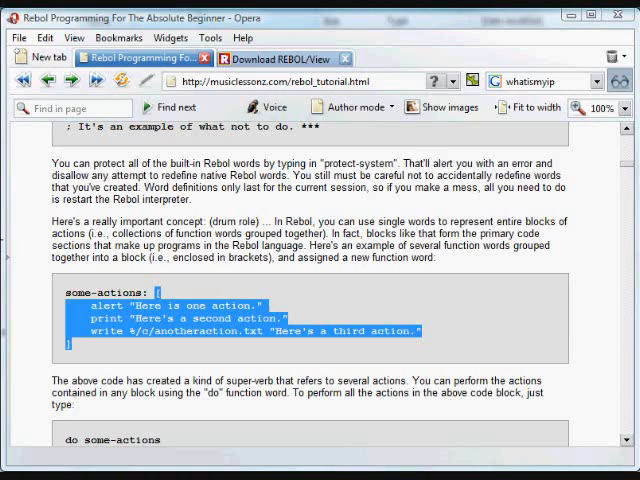
# Run do some-actions in the REBOL console, dismissing its alert and allowing the write to anotheraction.txt.
pyautogui.click(146, 280)
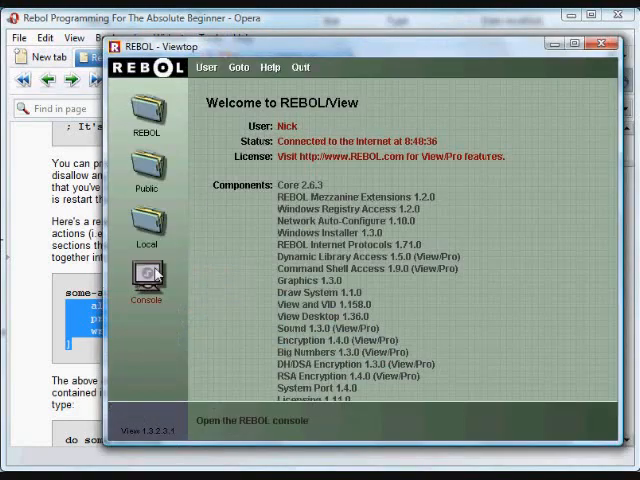
pyautogui.click(148, 284)
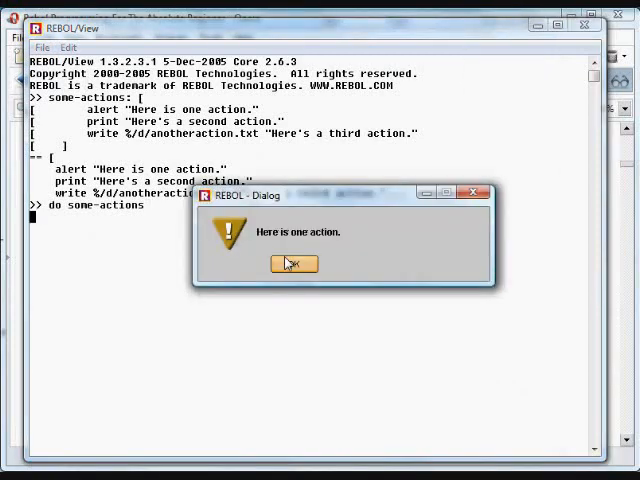
pyautogui.click(292, 264)
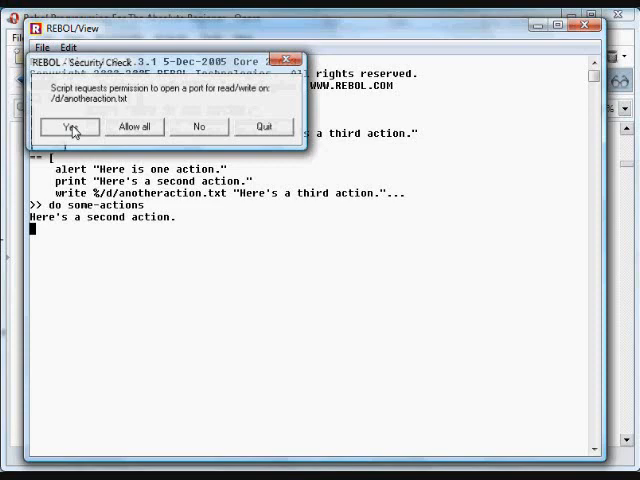
pyautogui.click(72, 126)
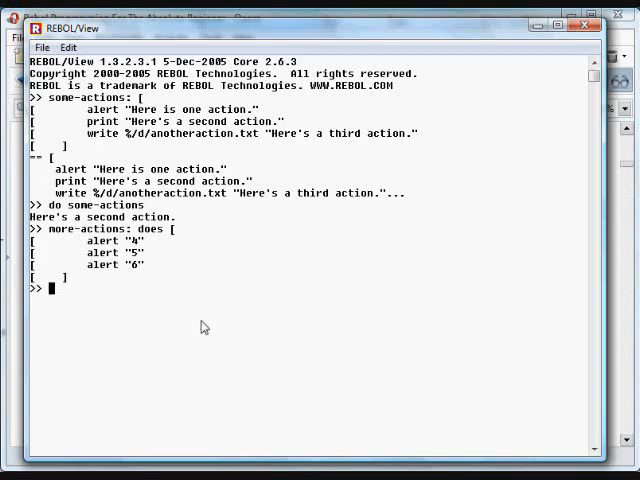
# Run more-actions in the console and dismiss the alerts showing 4 and 5.
pyautogui.write('mor')
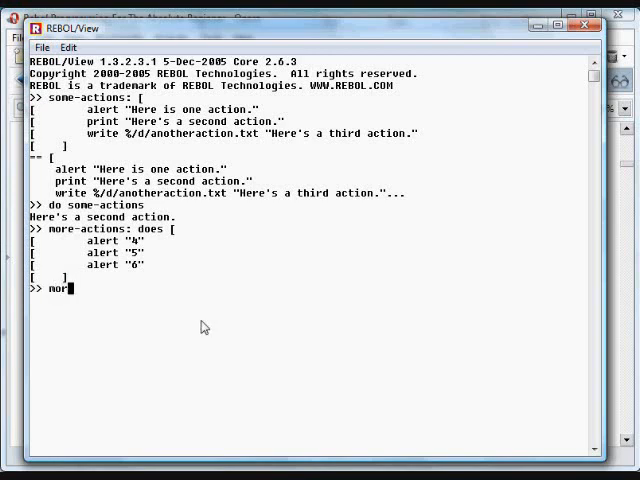
pyautogui.write('e-act')
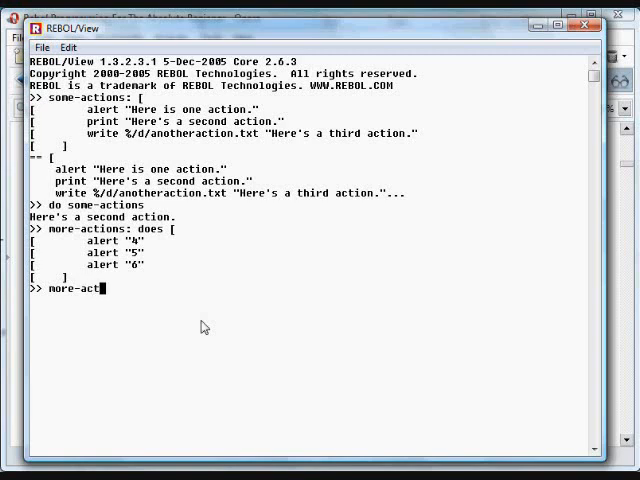
pyautogui.write('ions')
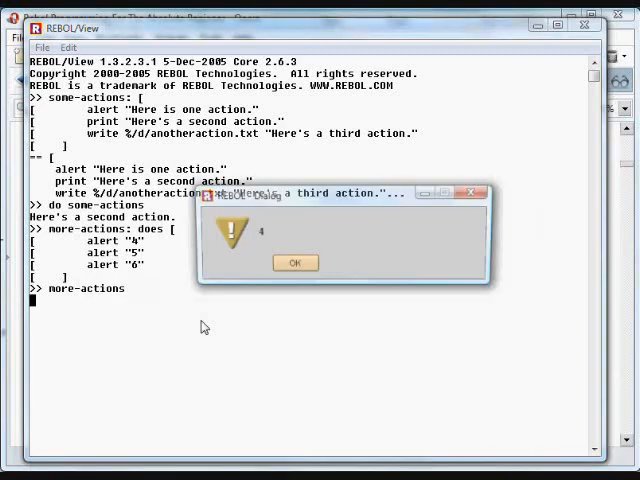
pyautogui.click(294, 264)
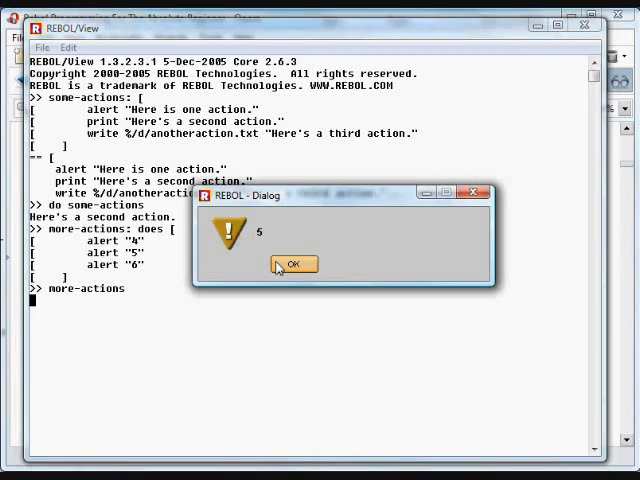
pyautogui.click(292, 264)
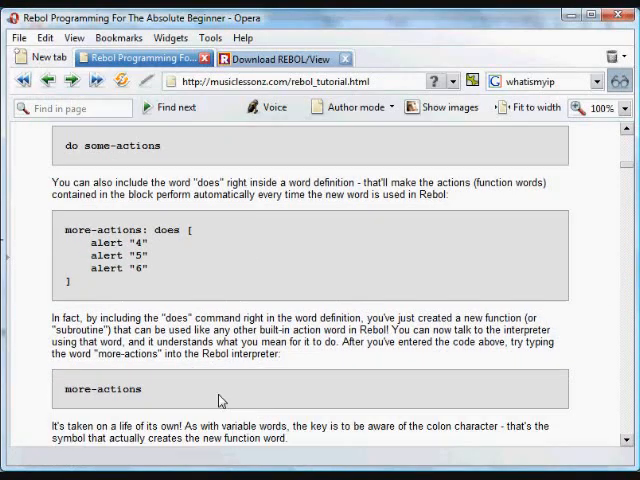
# Scroll the tutorial down to the cls: does [...] clear-screen example.
pyautogui.scroll(-3)
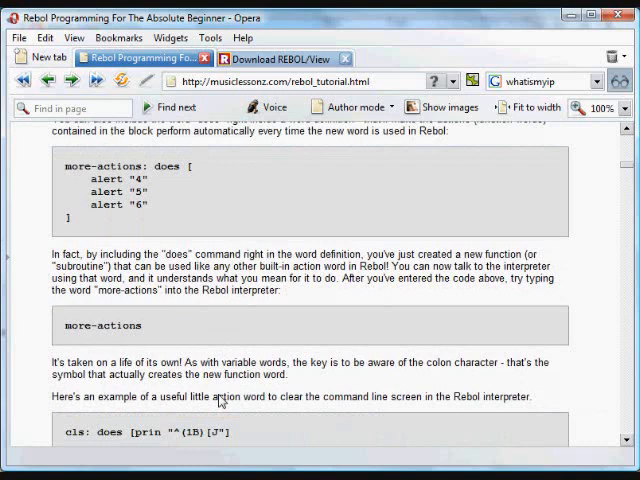
pyautogui.scroll(-3)
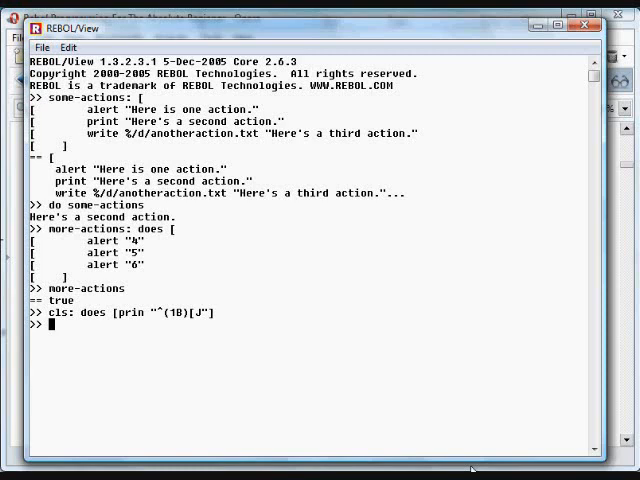
pyautogui.moveTo(120, 362)
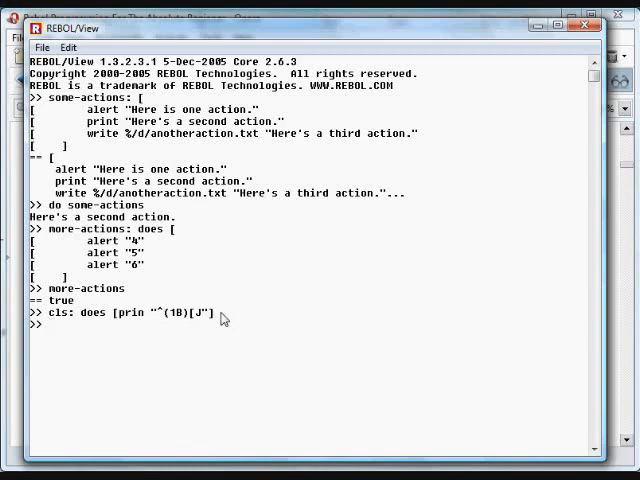
pyautogui.moveTo(184, 318)
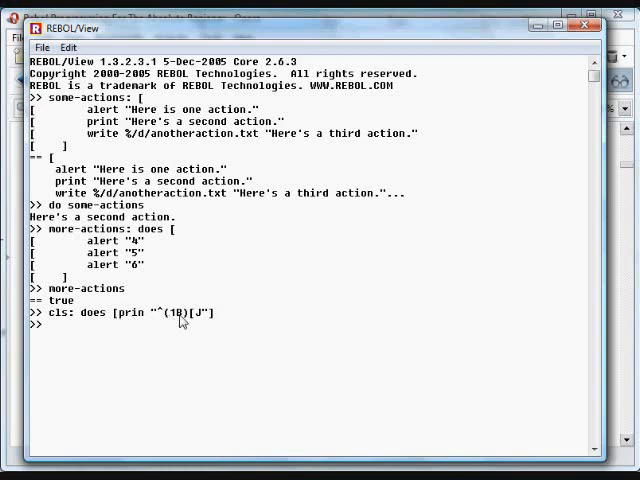
pyautogui.moveTo(56, 326)
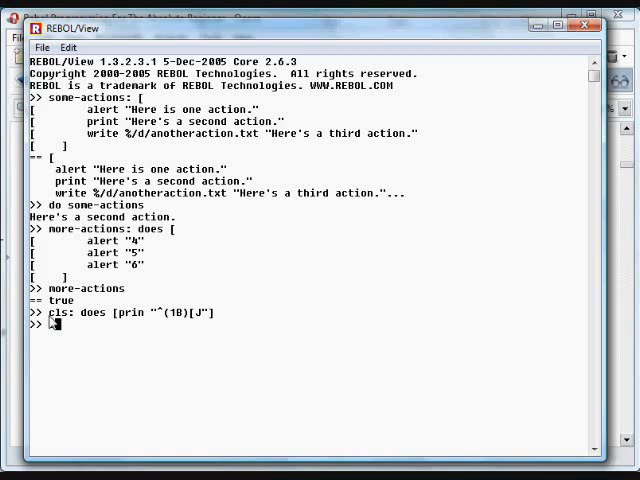
# Run cls in the REBOL console to clear its screen.
pyautogui.write('cls')
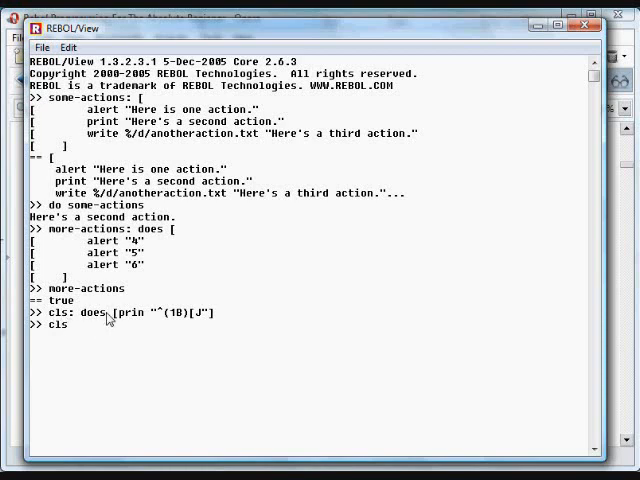
pyautogui.moveTo(96, 336)
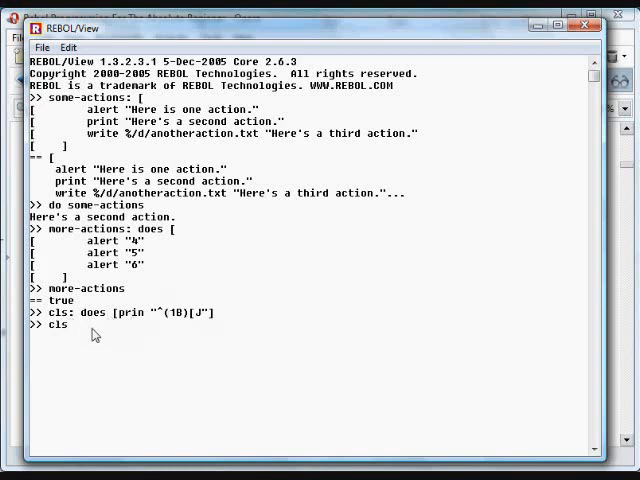
pyautogui.press('enter')
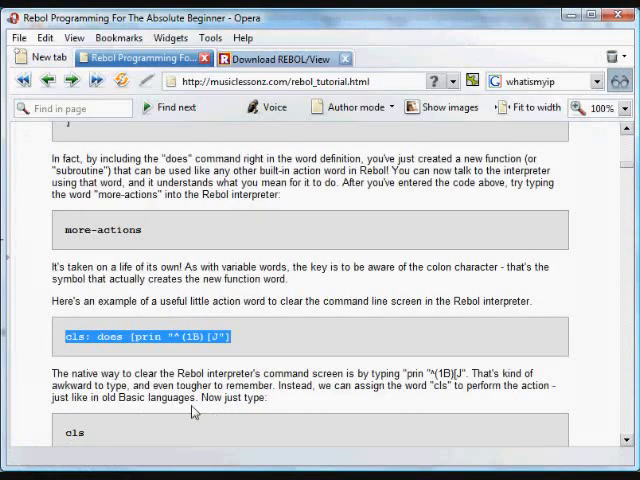
# Highlight request-text/title/default and to-email in the send-email example, then clear the marking.
pyautogui.scroll(-3)
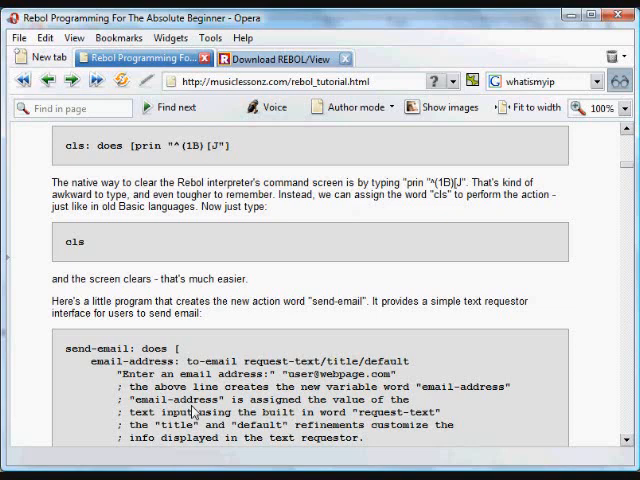
pyautogui.scroll(-3)
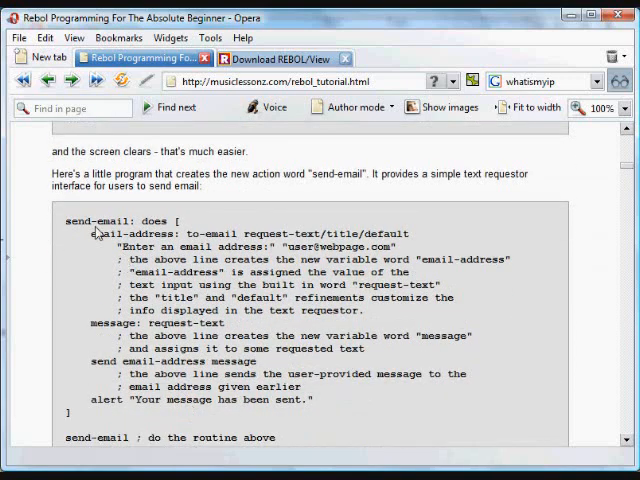
pyautogui.doubleClick(110, 220)
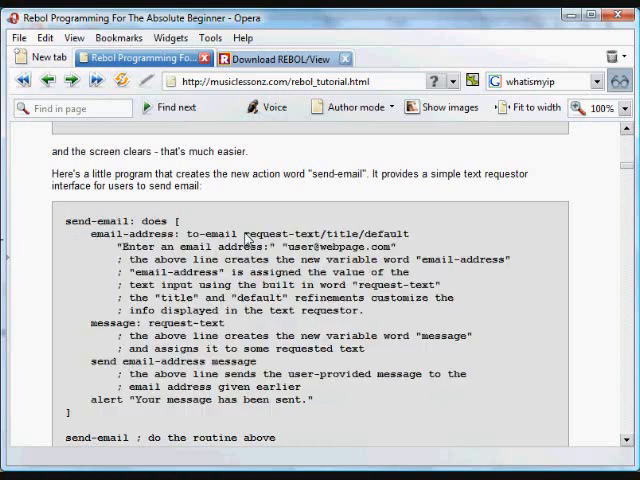
pyautogui.doubleClick(290, 232)
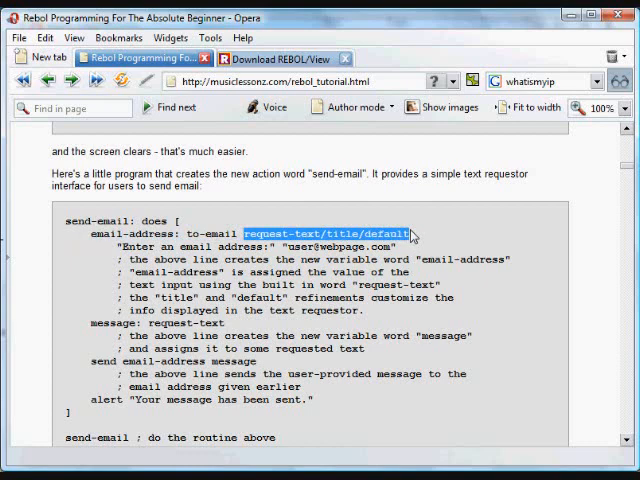
pyautogui.moveTo(278, 258)
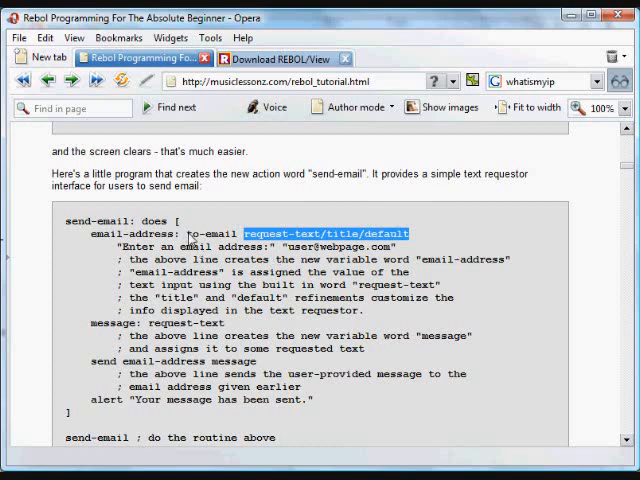
pyautogui.doubleClick(212, 232)
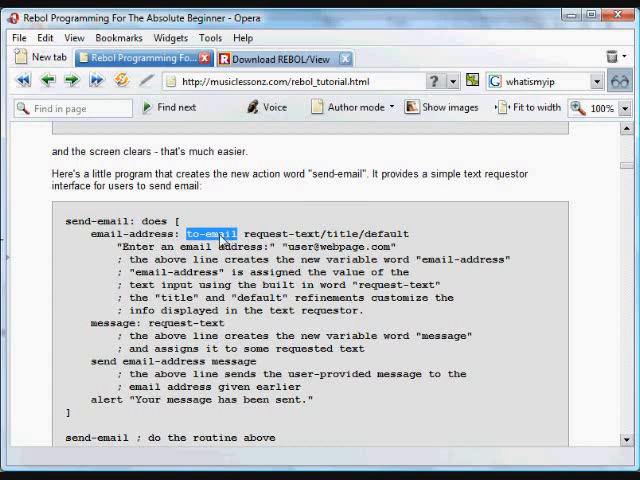
pyautogui.moveTo(216, 244)
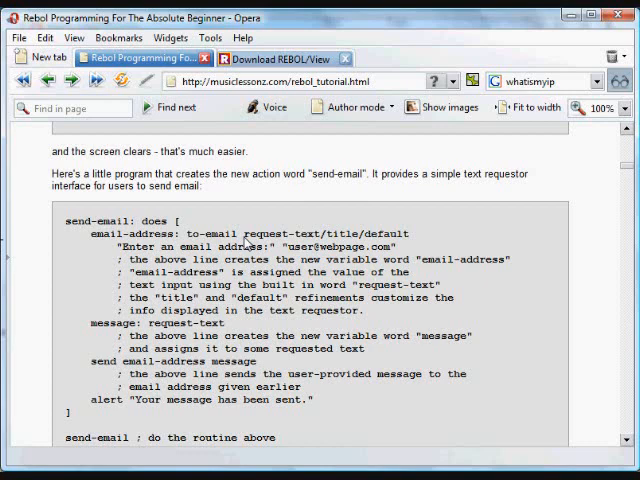
pyautogui.doubleClick(288, 232)
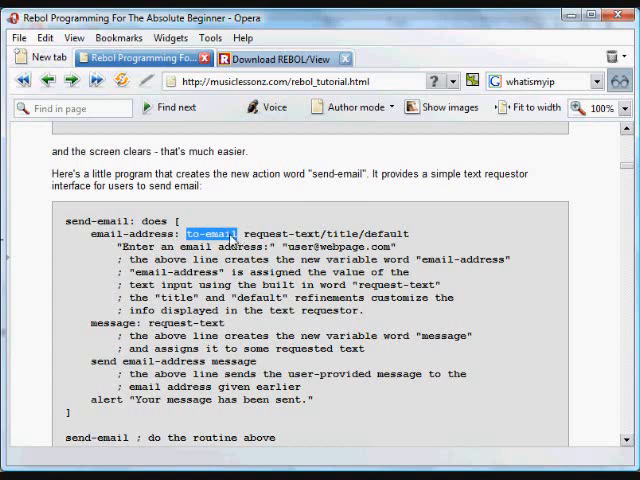
pyautogui.moveTo(236, 238)
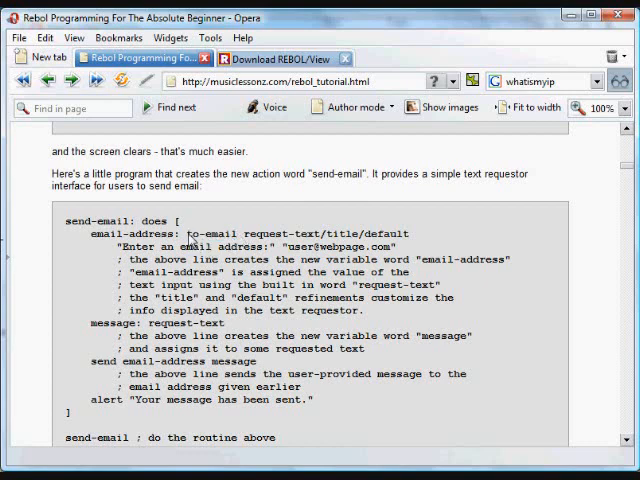
pyautogui.doubleClick(204, 232)
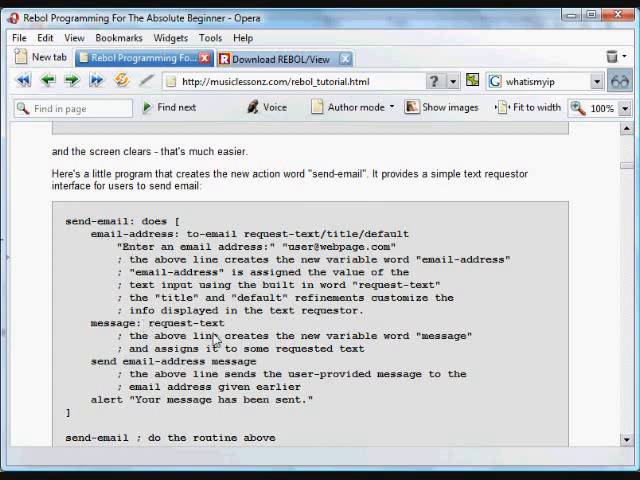
pyautogui.moveTo(120, 330)
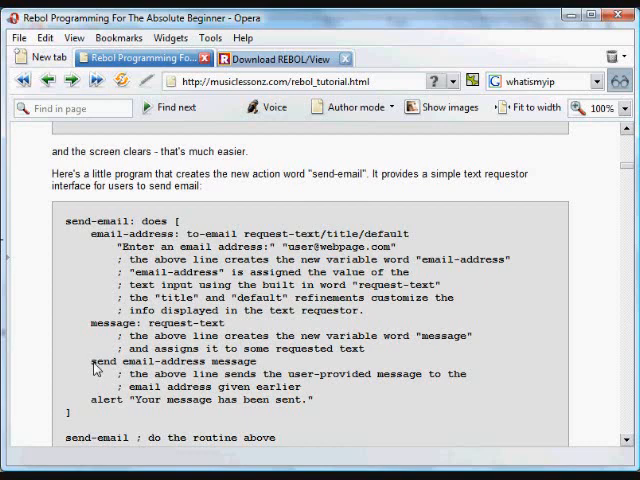
pyautogui.moveTo(104, 370)
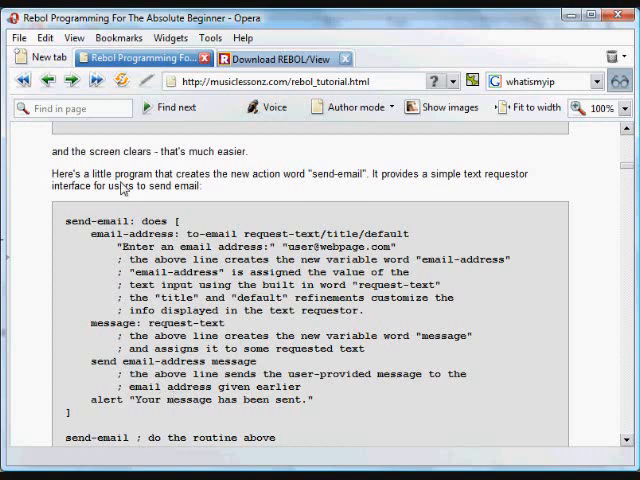
pyautogui.moveTo(112, 402)
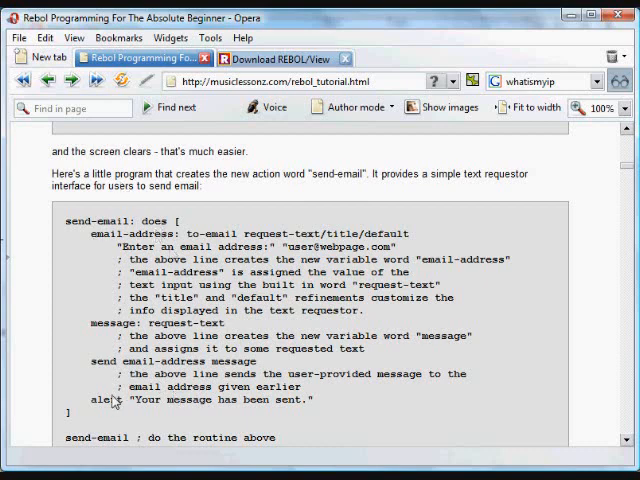
pyautogui.moveTo(110, 404)
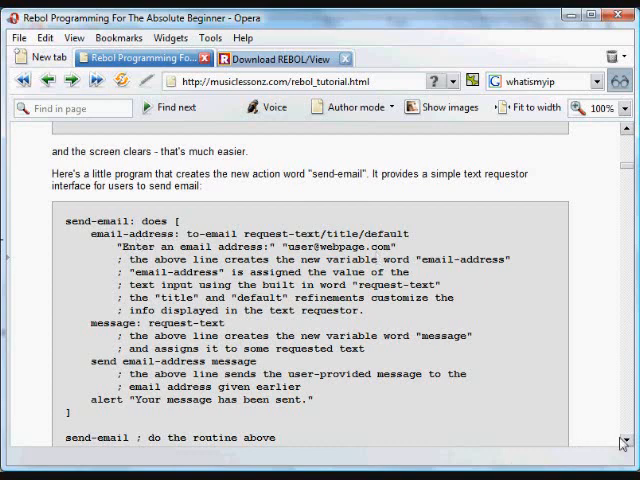
# Scroll down to section 14, Several Ways to Create Functions in Rebol, showing sqr-four.
pyautogui.scroll(-3)
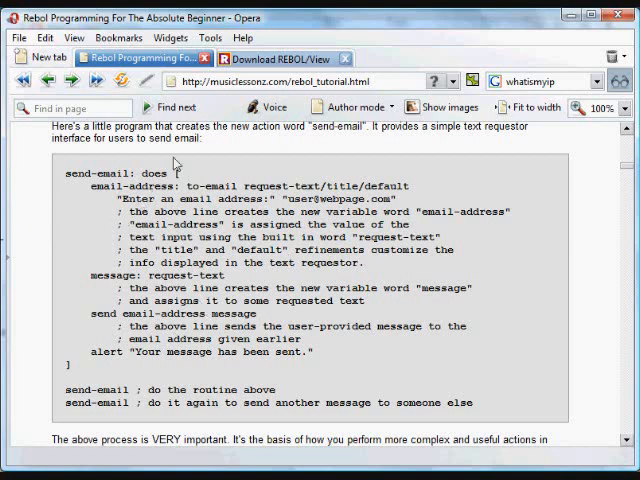
pyautogui.moveTo(218, 244)
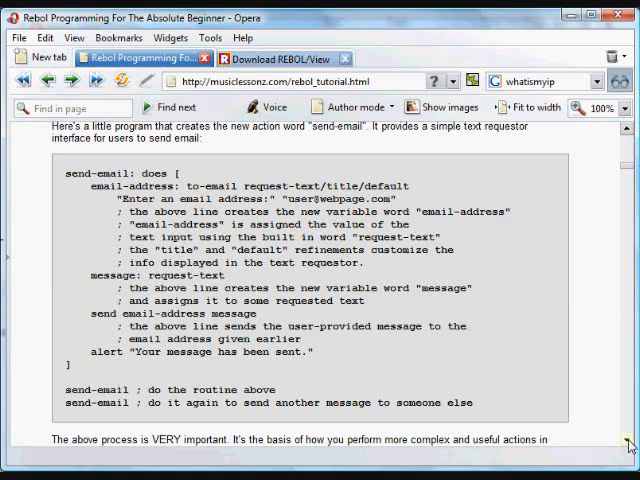
pyautogui.scroll(-3)
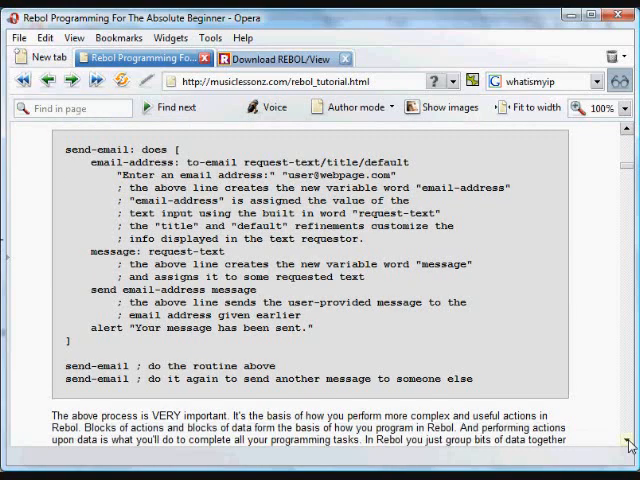
pyautogui.scroll(-3)
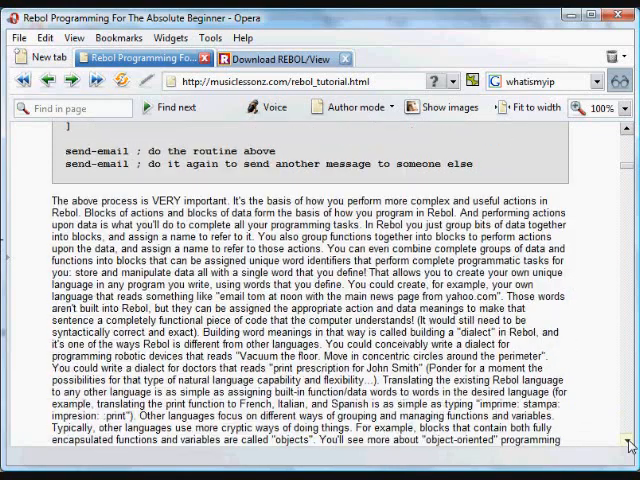
pyautogui.scroll(-3)
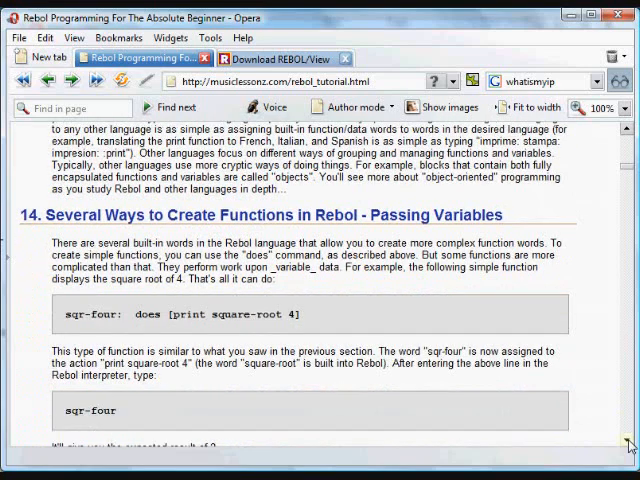
# Copy the sqr-four: does [print square-root 4] line from the tutorial.
pyautogui.scroll(-3)
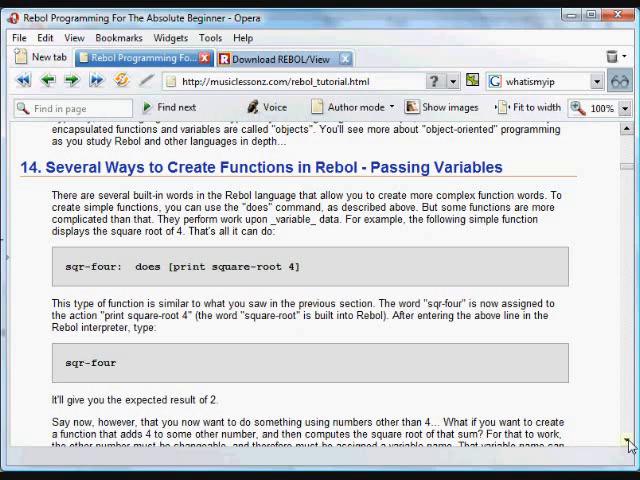
pyautogui.scroll(-3)
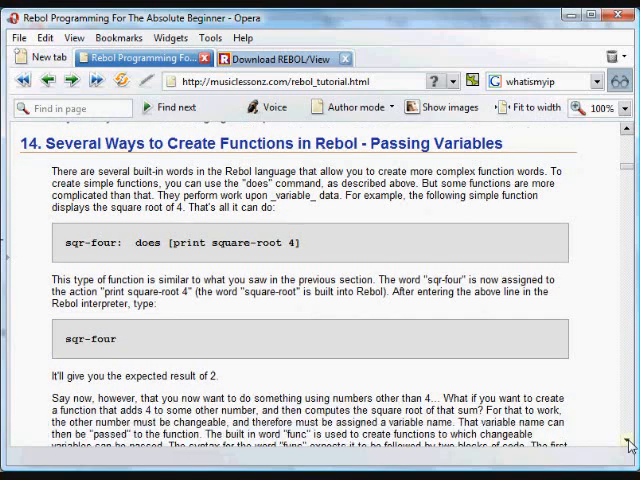
pyautogui.scroll(-3)
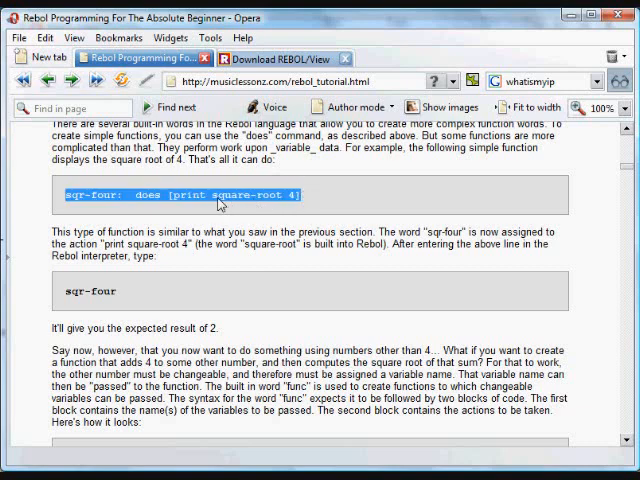
pyautogui.rightClick(220, 196)
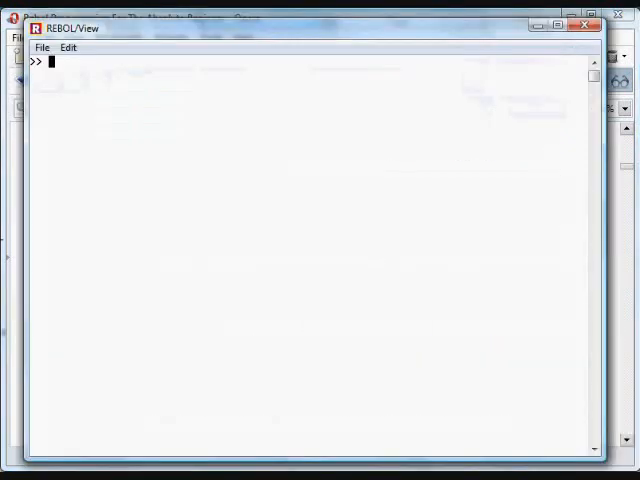
# Enter sqr-four: does [print square-root 4] in the console and start calling sqr-four.
pyautogui.write('sqr-four: does [print square-root 4]')
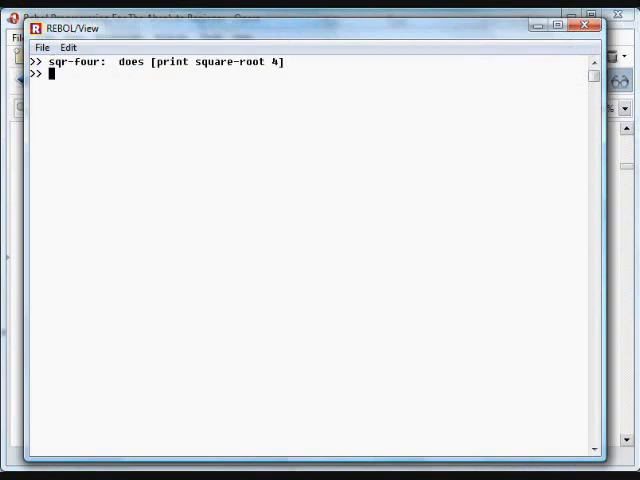
pyautogui.write('sqr-')
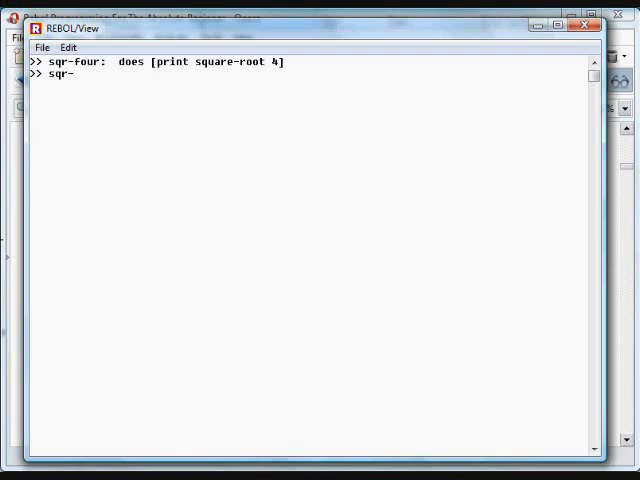
pyautogui.press('Return')
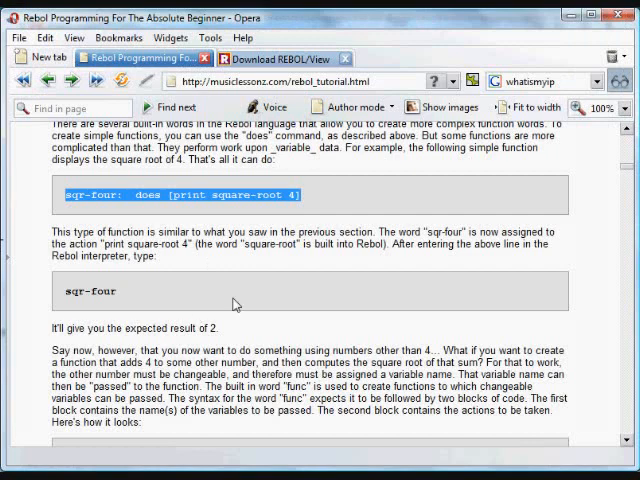
# Scroll the tutorial down past the func explanation to the sqr-var example.
pyautogui.scroll(-3)
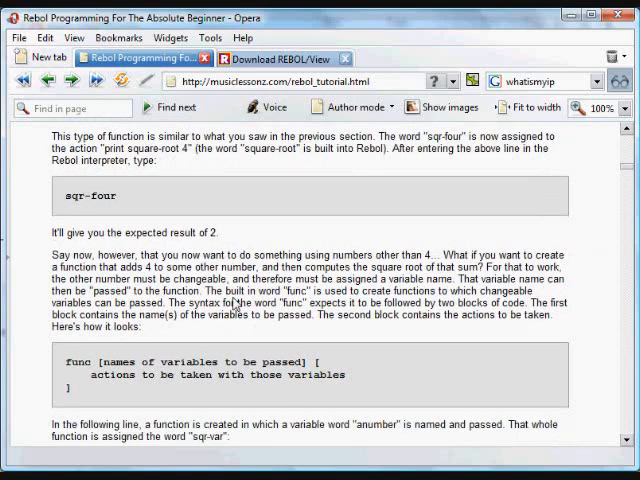
pyautogui.scroll(-3)
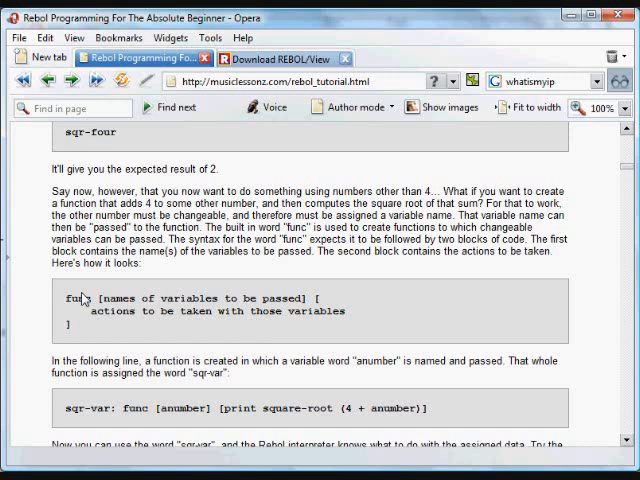
pyautogui.moveTo(84, 308)
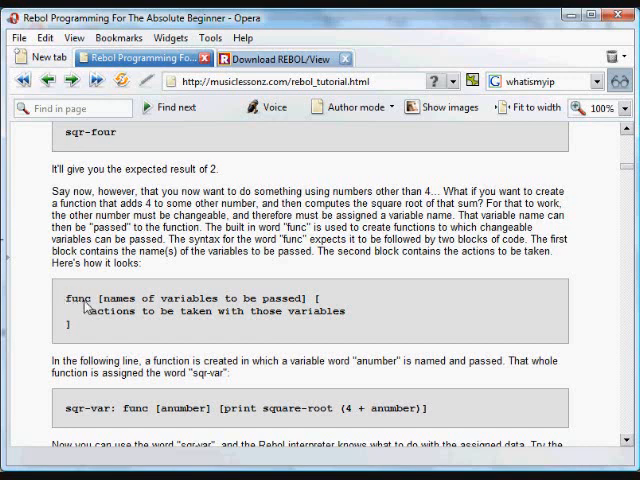
pyautogui.moveTo(104, 308)
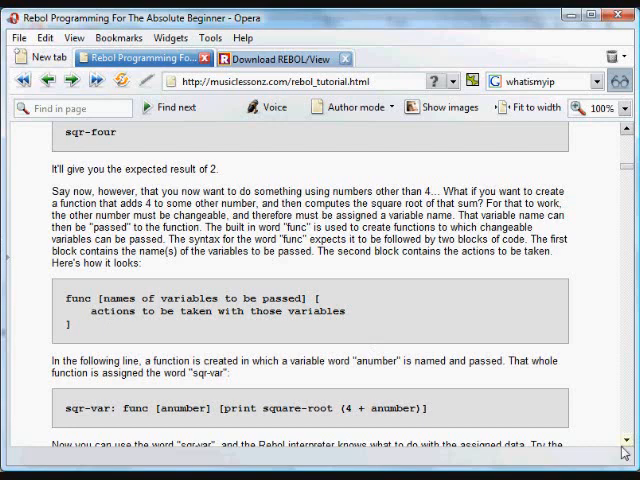
pyautogui.scroll(-3)
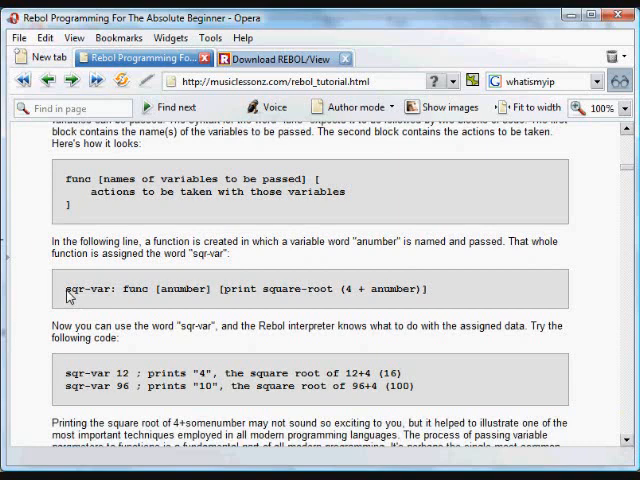
# Highlight the full sqr-var: func definition line and copy it from the context menu.
pyautogui.moveTo(62, 288); pyautogui.dragTo(244, 288)
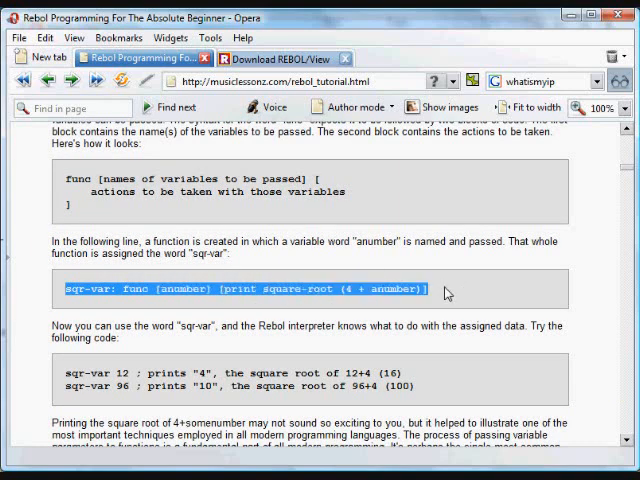
pyautogui.moveTo(128, 302)
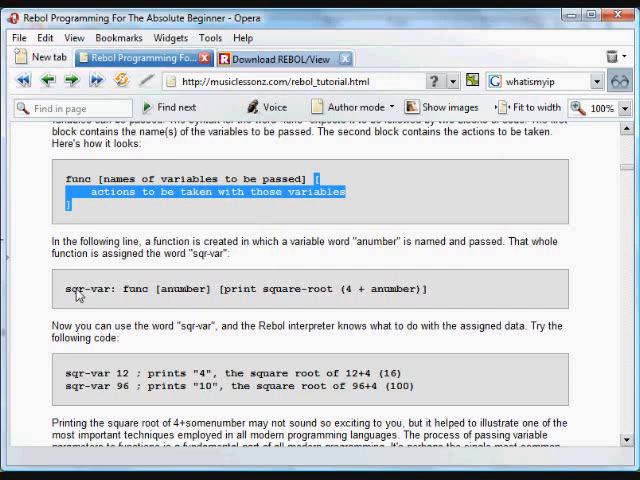
pyautogui.moveTo(68, 292)
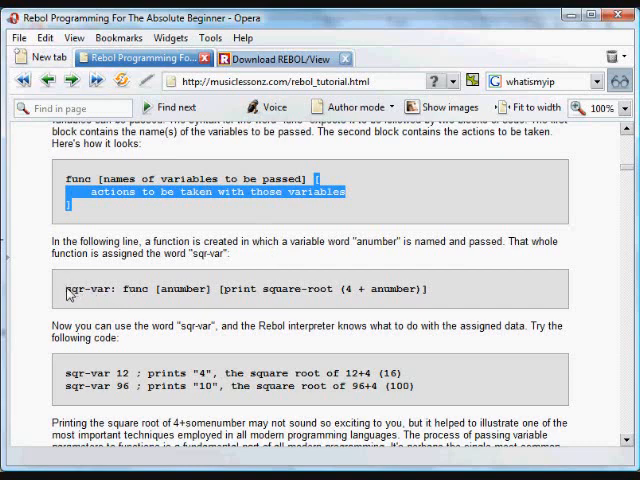
pyautogui.moveTo(62, 288); pyautogui.dragTo(330, 288)
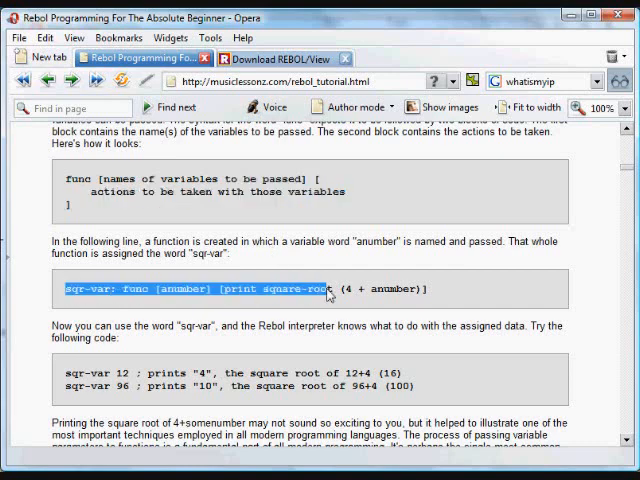
pyautogui.moveTo(330, 290); pyautogui.dragTo(424, 290)
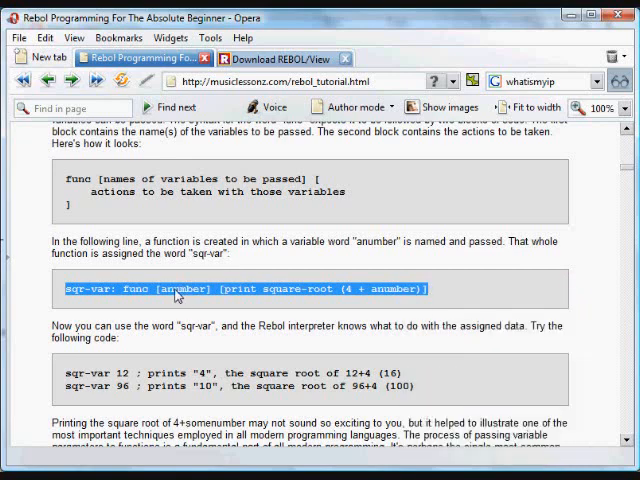
pyautogui.moveTo(178, 292)
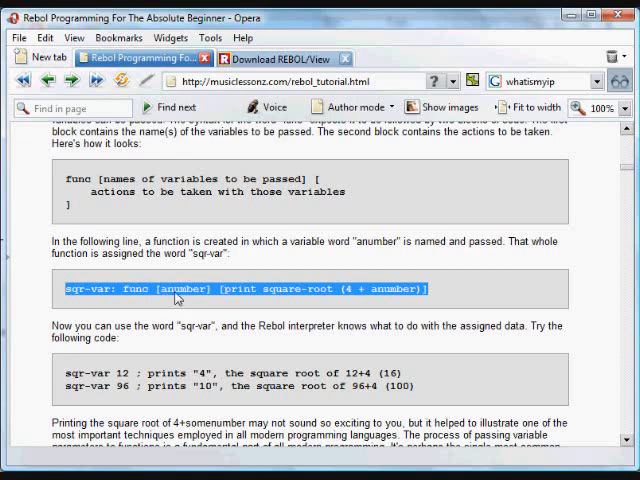
pyautogui.moveTo(210, 300)
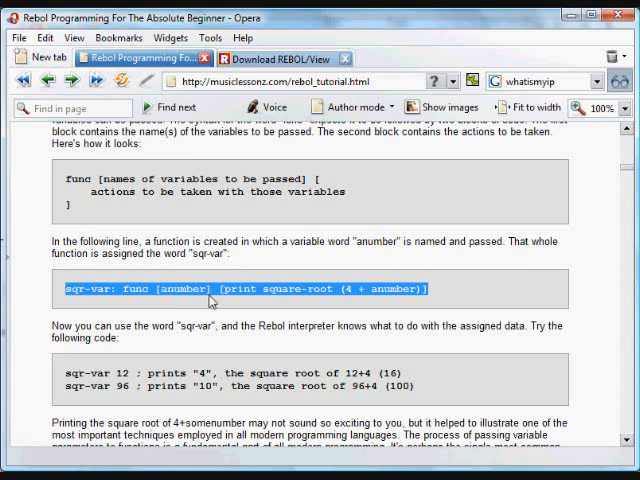
pyautogui.moveTo(224, 300)
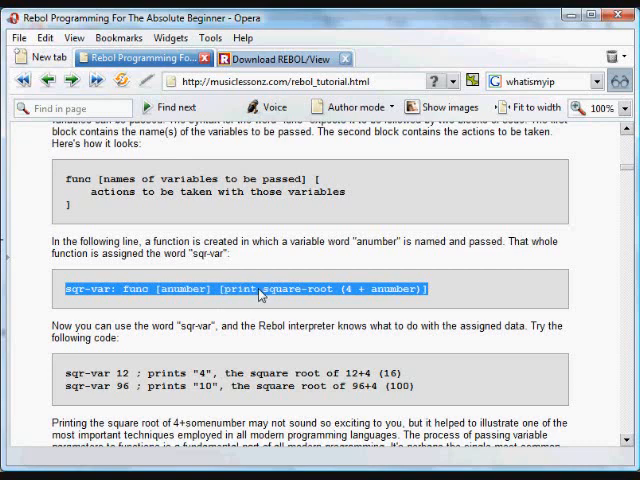
pyautogui.moveTo(350, 304)
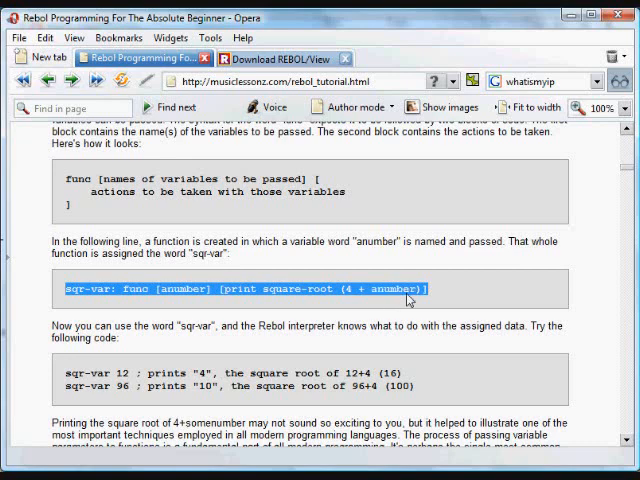
pyautogui.rightClick(404, 300)
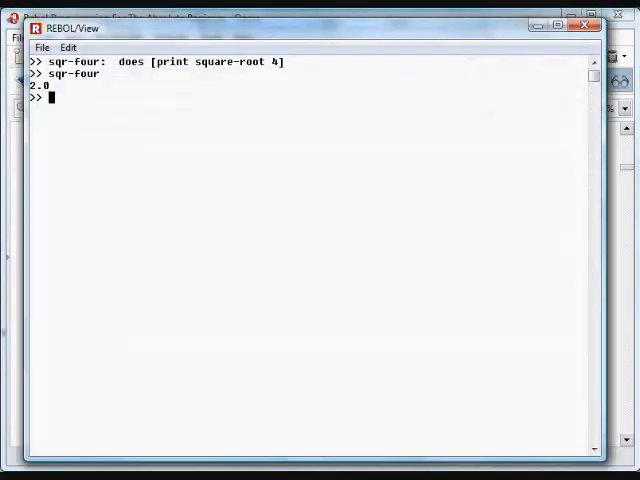
# Define sqr-var: func [anumber] [print square-root (4 + anumber)] at the REBOL prompt.
pyautogui.write('sqr-var: func [anumber] [print square-root (4 + anumber)]')
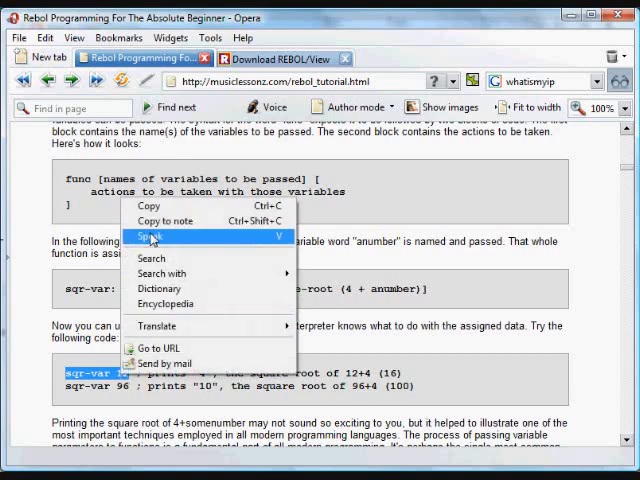
pyautogui.moveTo(150, 206)
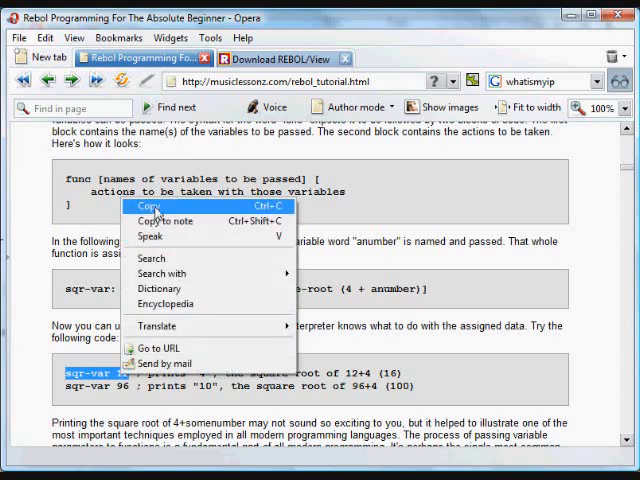
# Copy and run sqr-var 12 and sqr-var 96, printing 4.0 and 10.0.
pyautogui.click(148, 206)
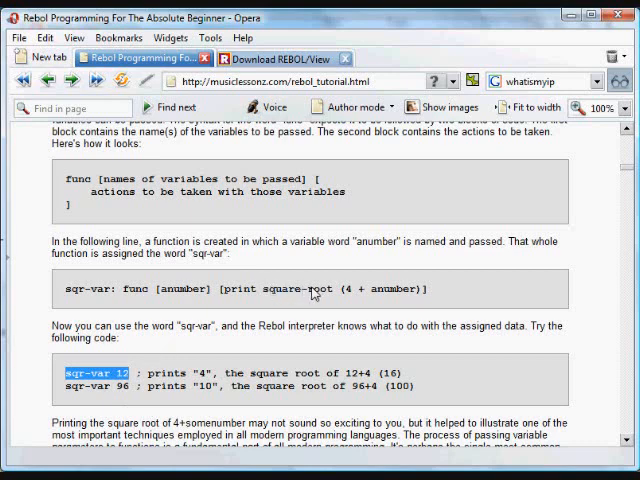
pyautogui.moveTo(388, 302)
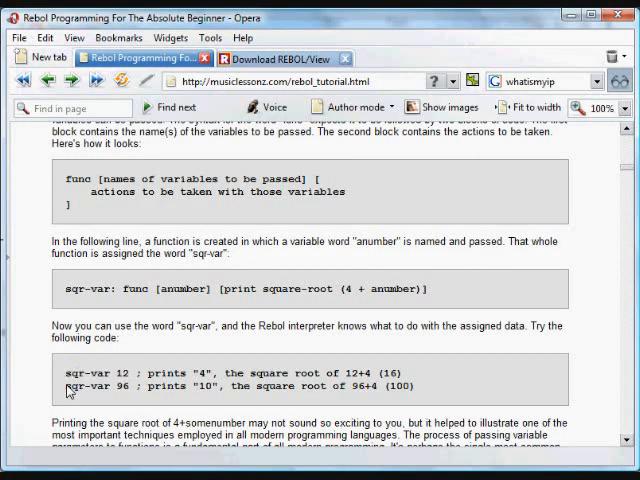
pyautogui.doubleClick(90, 388)
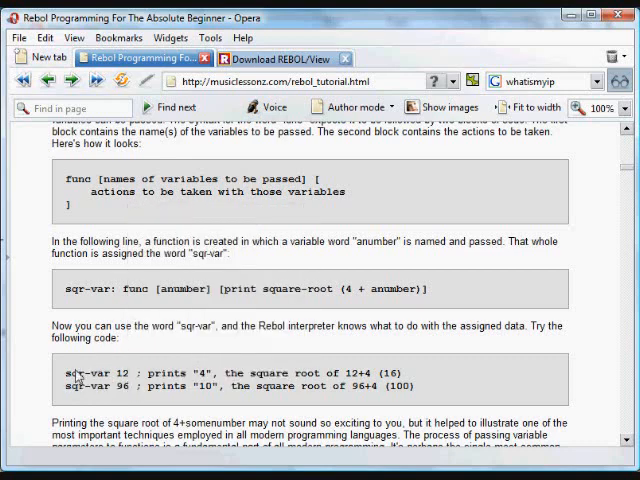
pyautogui.moveTo(160, 400)
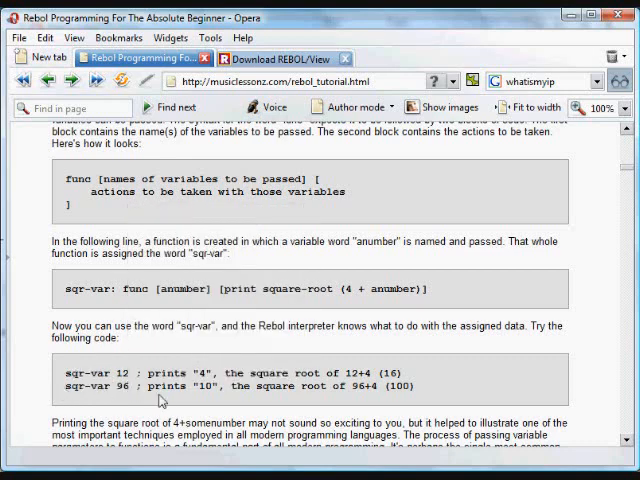
pyautogui.doubleClick(90, 386)
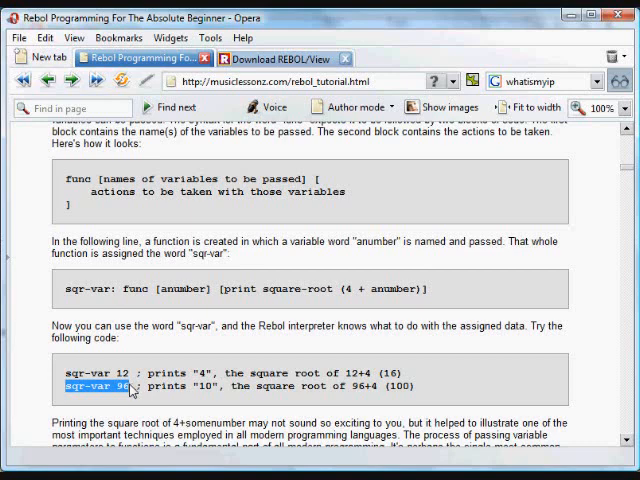
pyautogui.rightClick(130, 380)
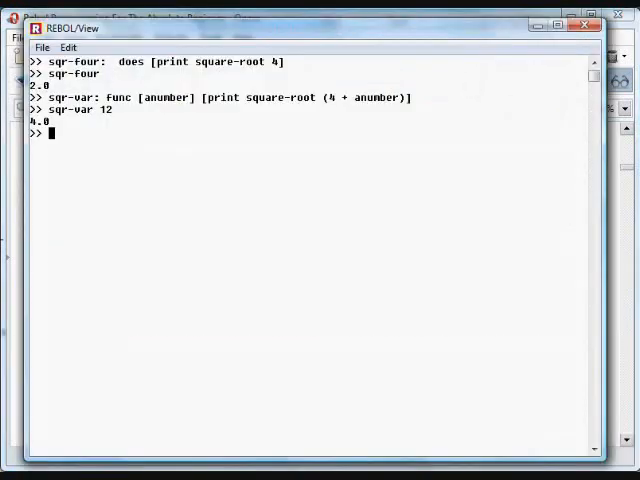
pyautogui.write('sqr-var 96')
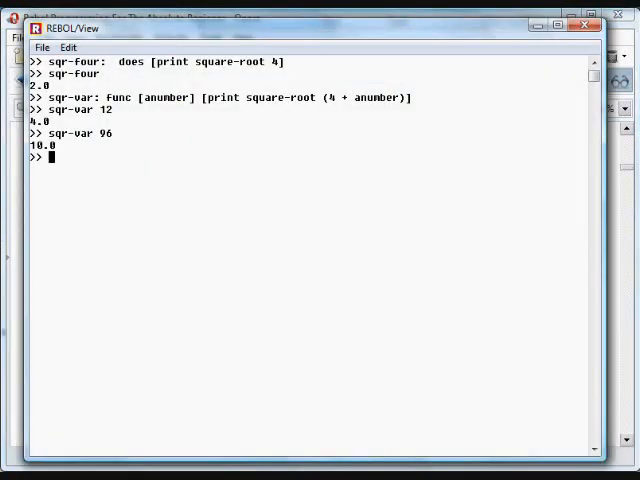